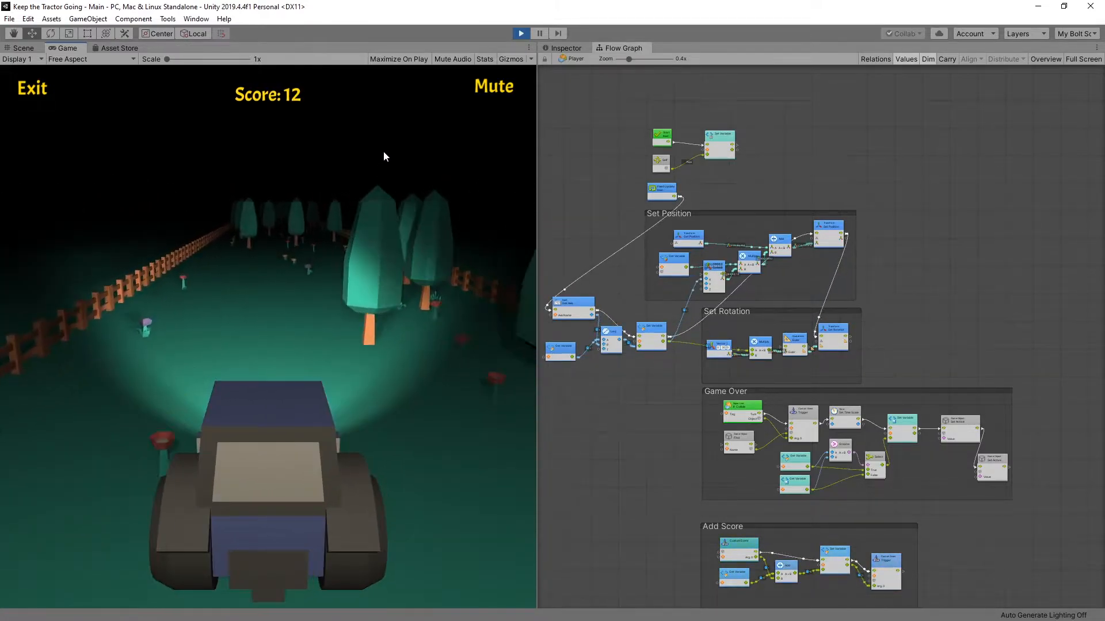
Switch to the Scene view and review the trees graph before bringing up the flowers graph
left_click(23, 47)
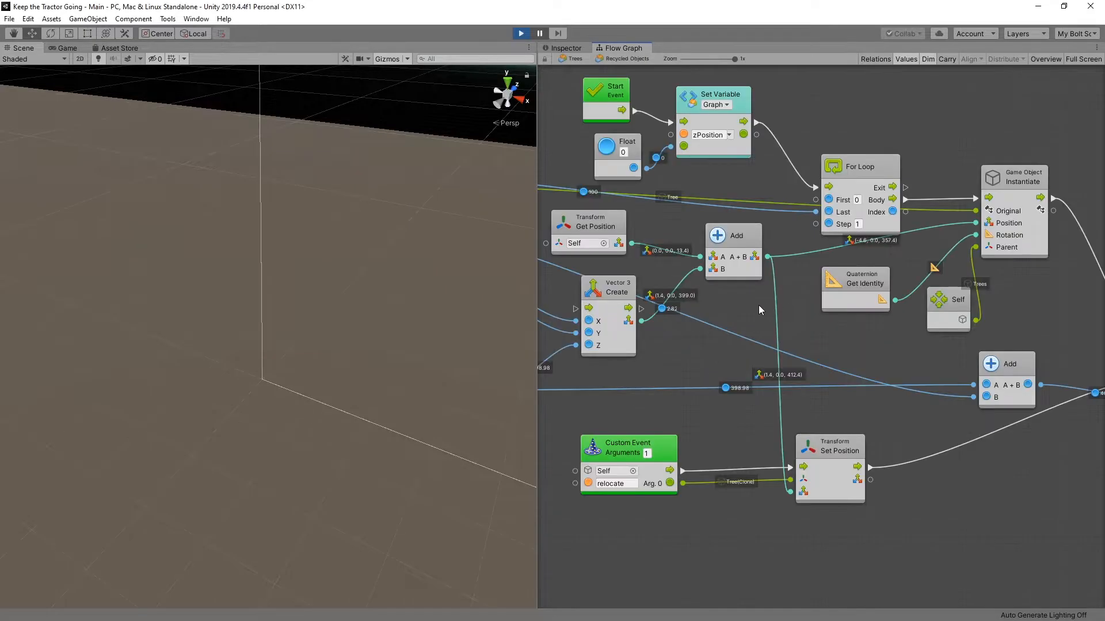
scroll("down", 3)
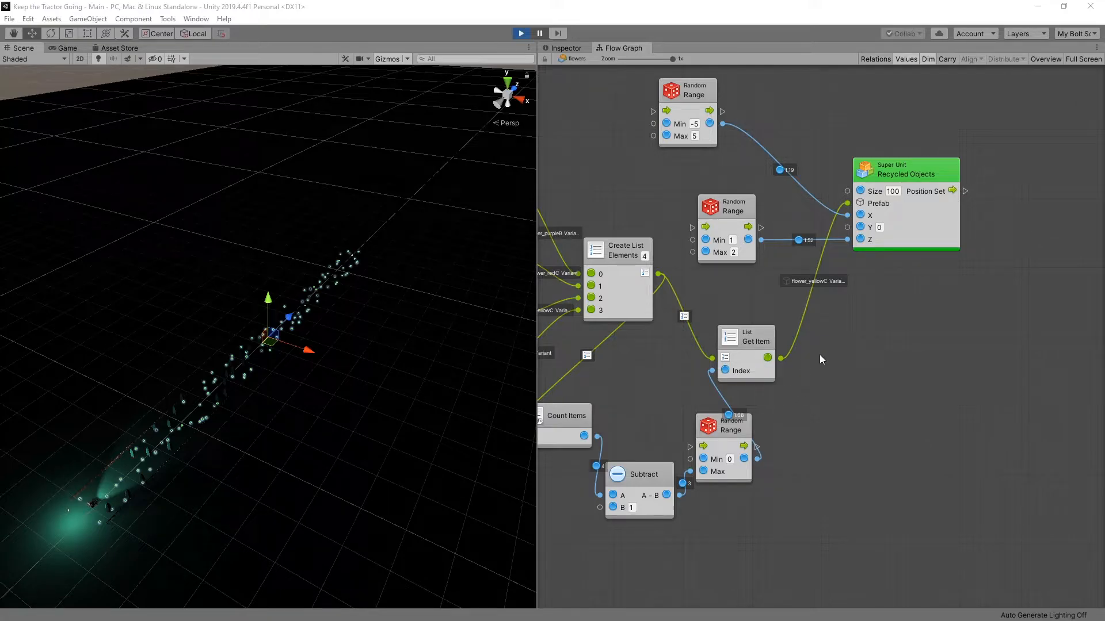
Zoom out the Flow Graph to show all four flower and grass prefabs feeding the list
scroll("down", 3)
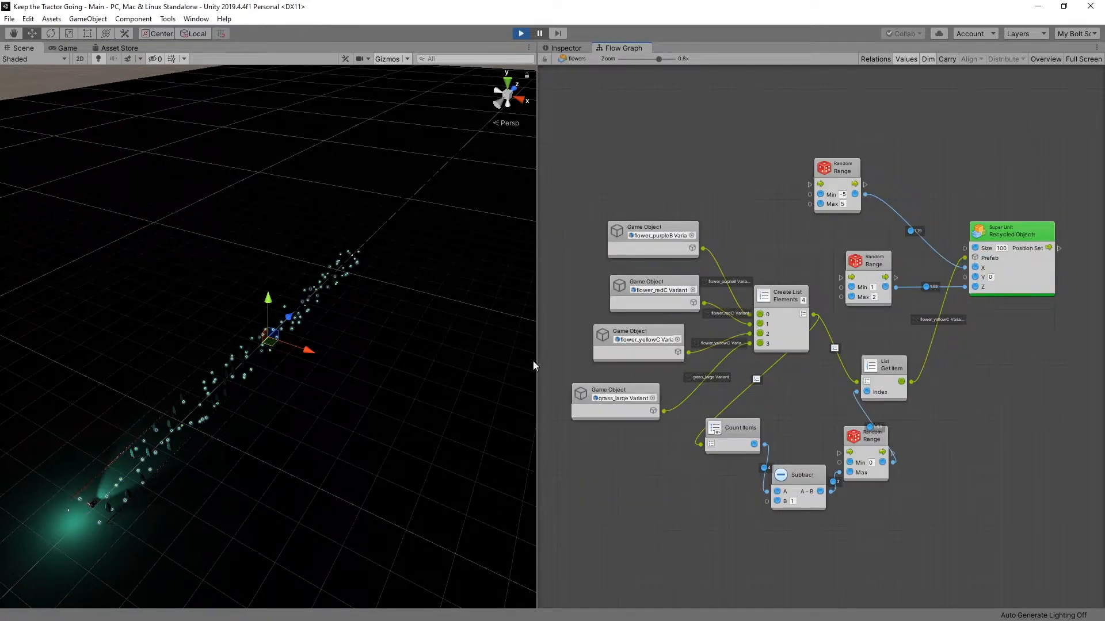
mouse_move(504, 283)
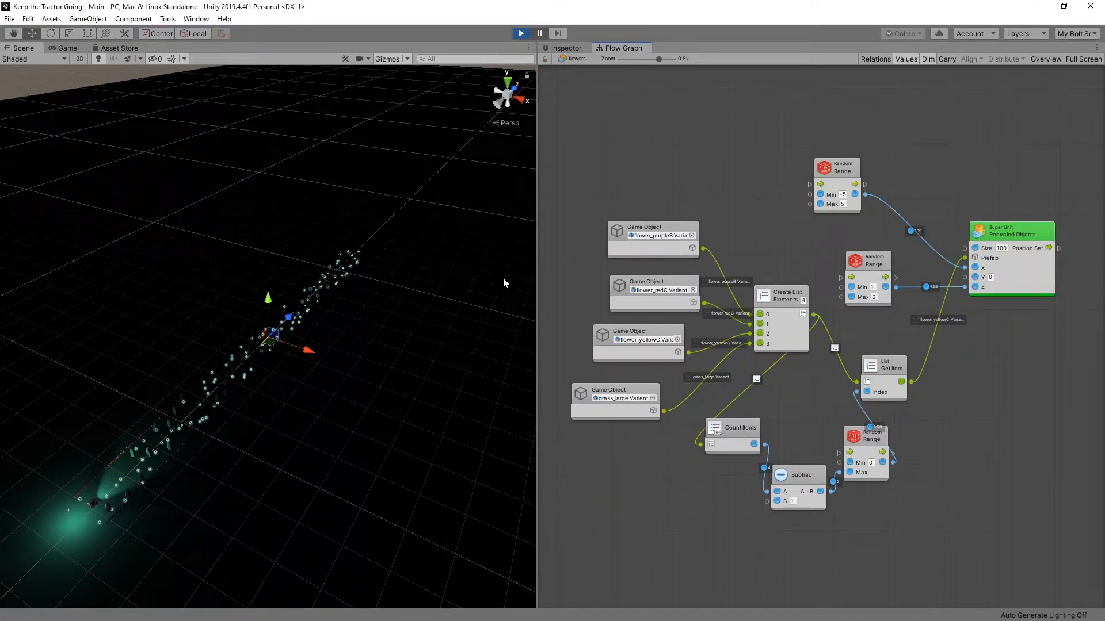